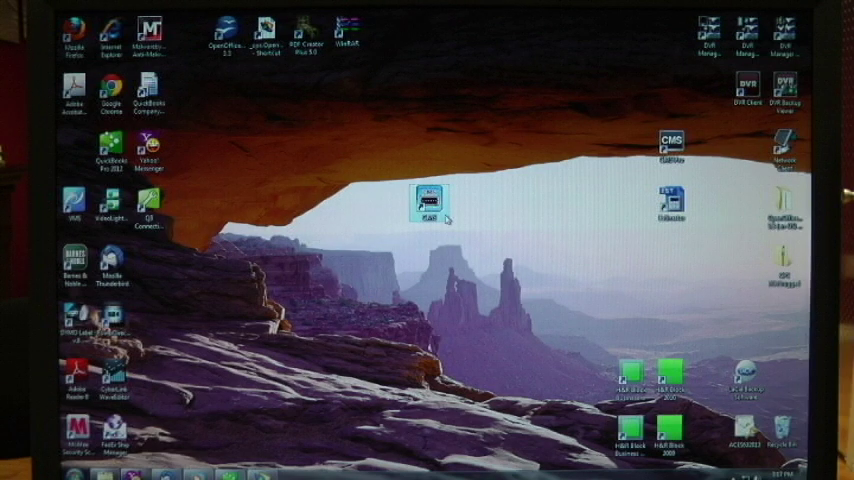
{"action": "mouse_move", "coordinate": [428, 200]}
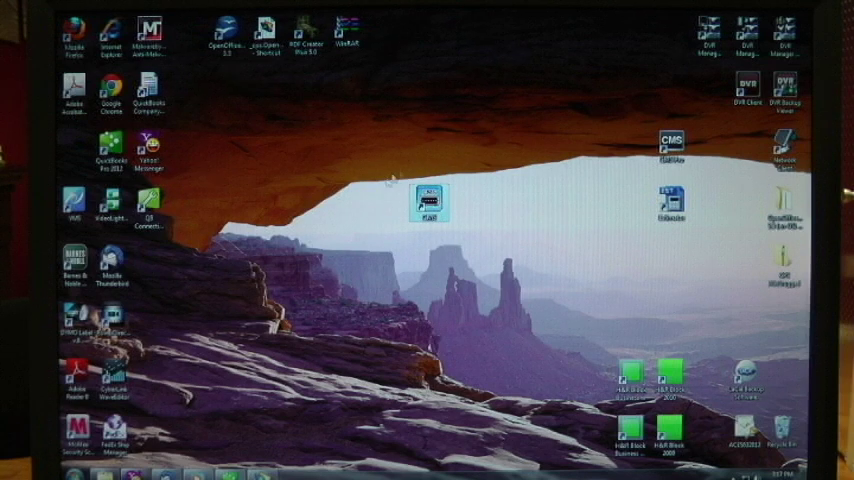
{"action": "mouse_move", "coordinate": [376, 212]}
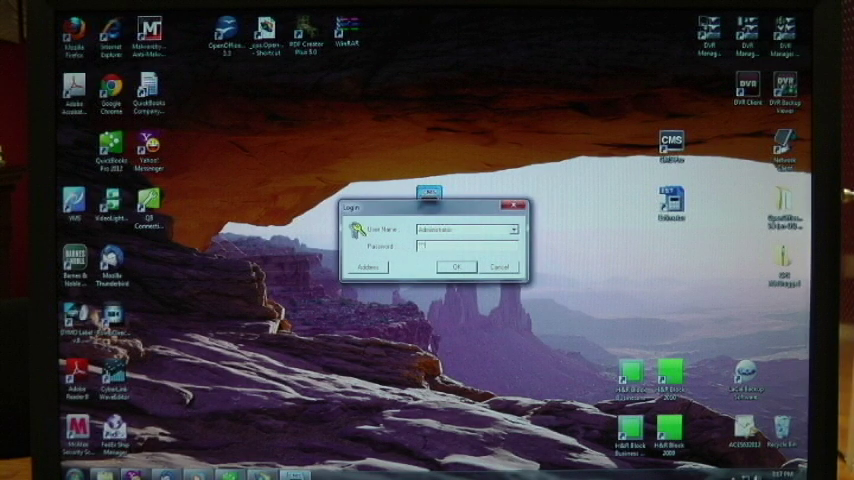
Confirm the Login dialog to reach the main window with its empty camera grid.
{"action": "left_click", "coordinate": [456, 268]}
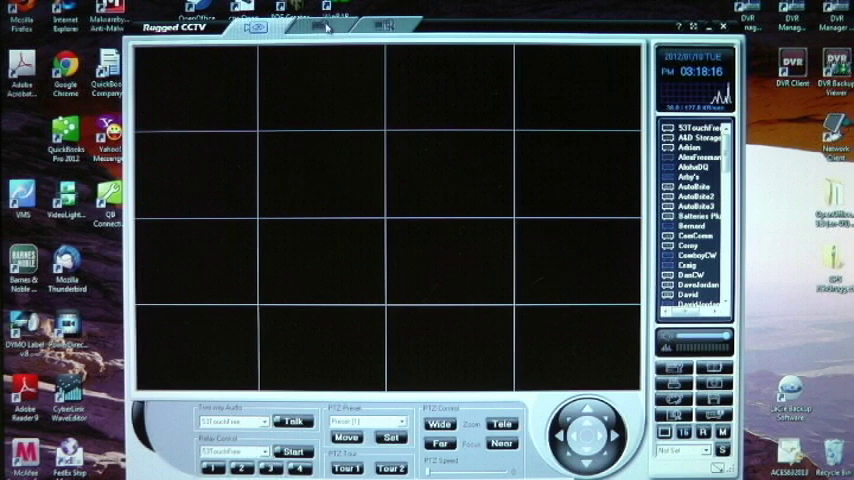
Bring up the Address Book showing the saved DVR devices and their addresses.
{"action": "left_click", "coordinate": [324, 26]}
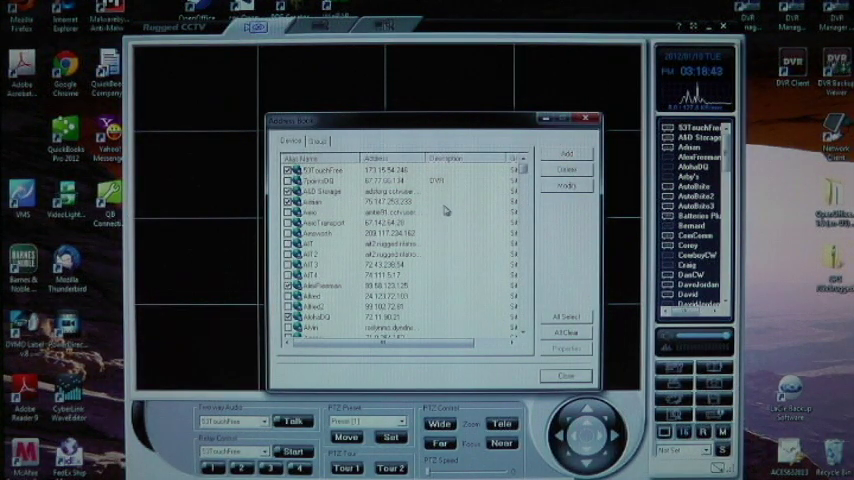
Start a new Address Book entry, showing the empty Add Address Book form.
{"action": "scroll", "scroll_direction": "down", "scroll_amount": 3}
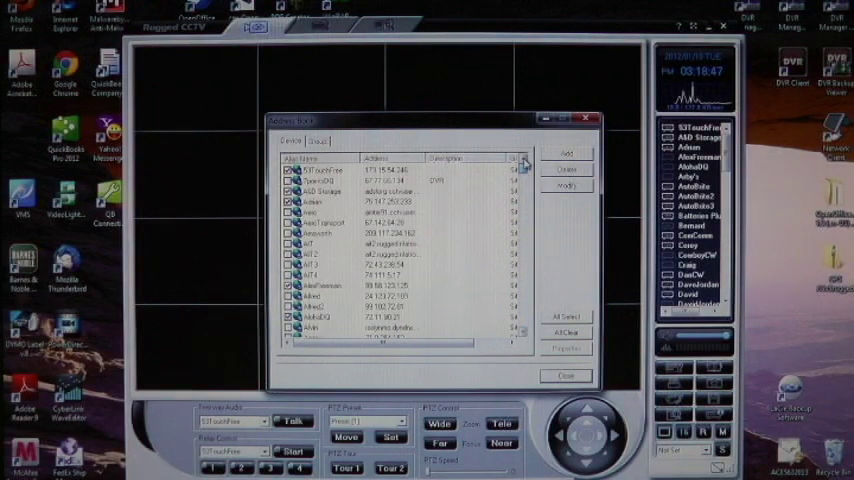
{"action": "left_click", "coordinate": [566, 152]}
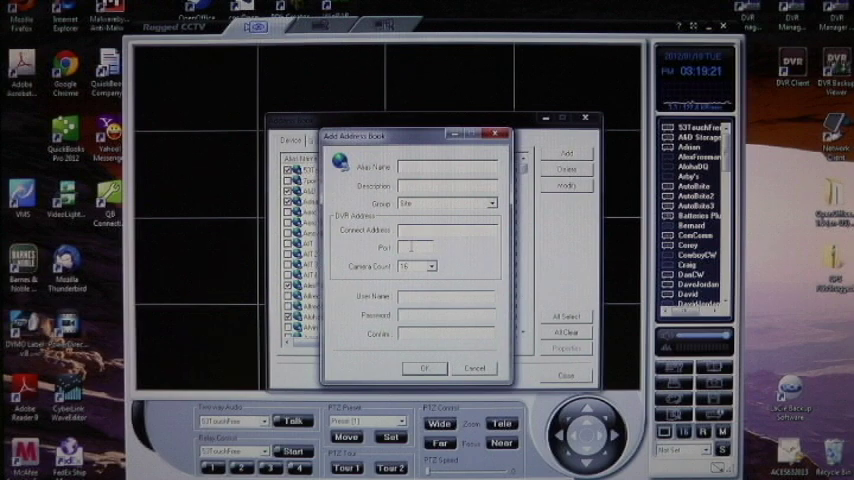
Fill in the new DVR's details with user name 'user' and confirm the entry.
{"action": "left_click", "coordinate": [430, 266]}
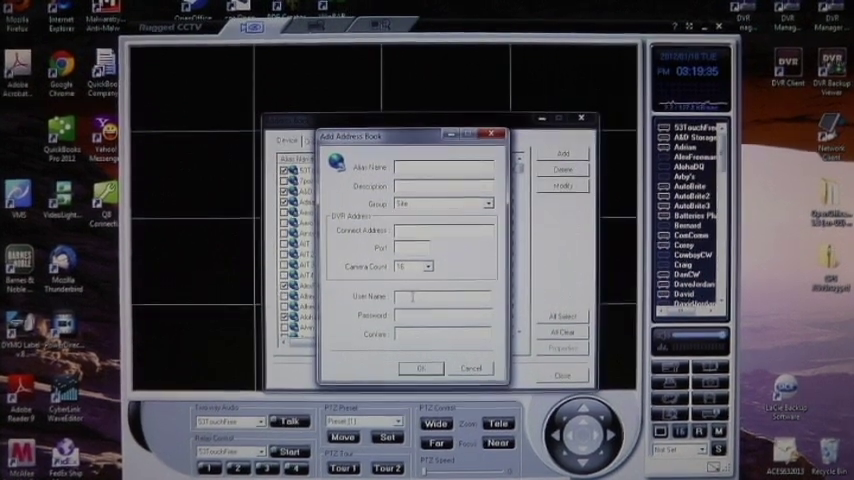
{"action": "type", "text": "user1"}
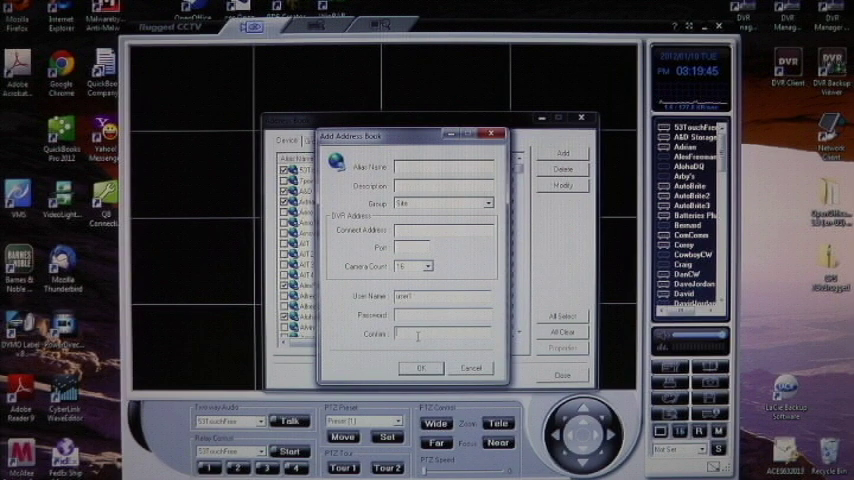
{"action": "left_click", "coordinate": [470, 368]}
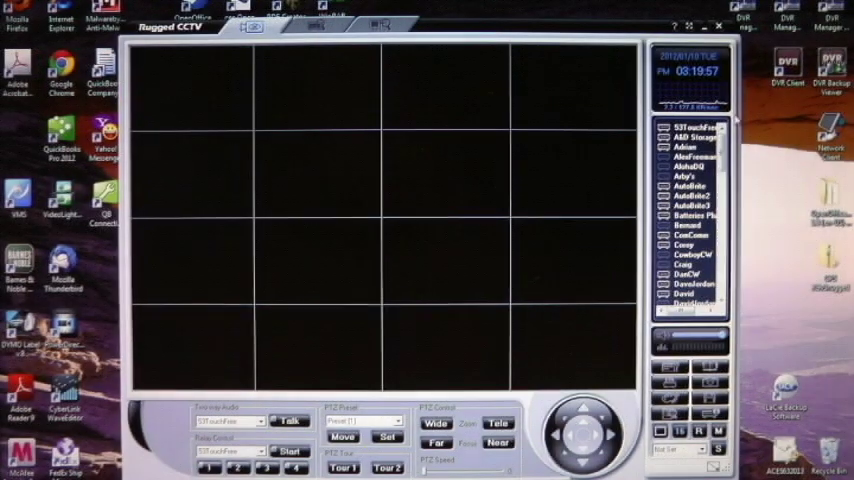
Select a DVR lower in the device list, bringing up its recording search screen.
{"action": "scroll", "scroll_direction": "down", "scroll_amount": 3}
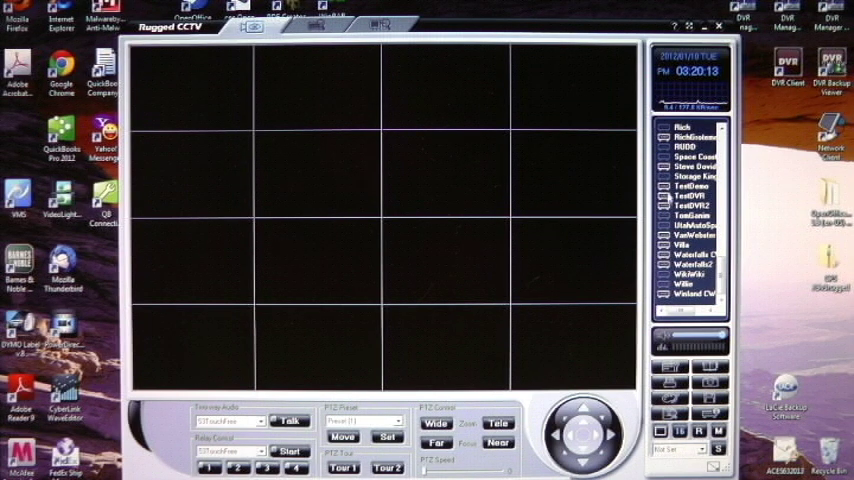
{"action": "left_click", "coordinate": [690, 186]}
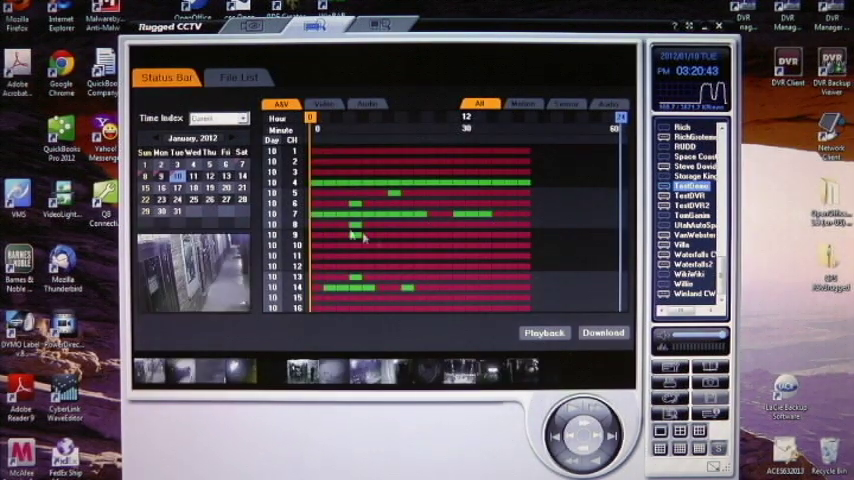
{"action": "mouse_move", "coordinate": [436, 196]}
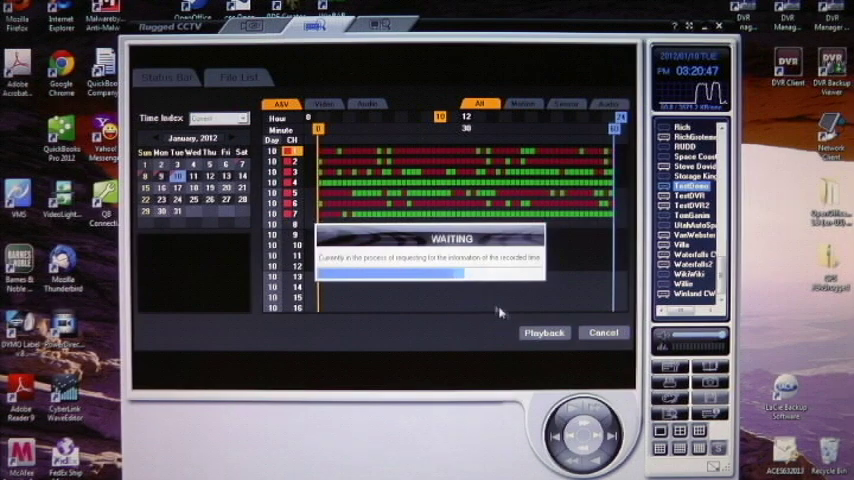
Play back the selected January 2012 hour, loading its minute-by-minute channel timeline.
{"action": "left_click", "coordinate": [544, 332]}
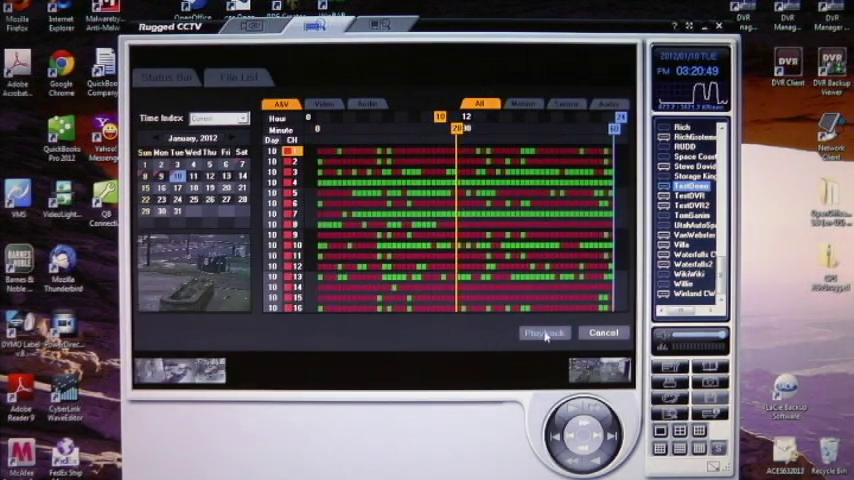